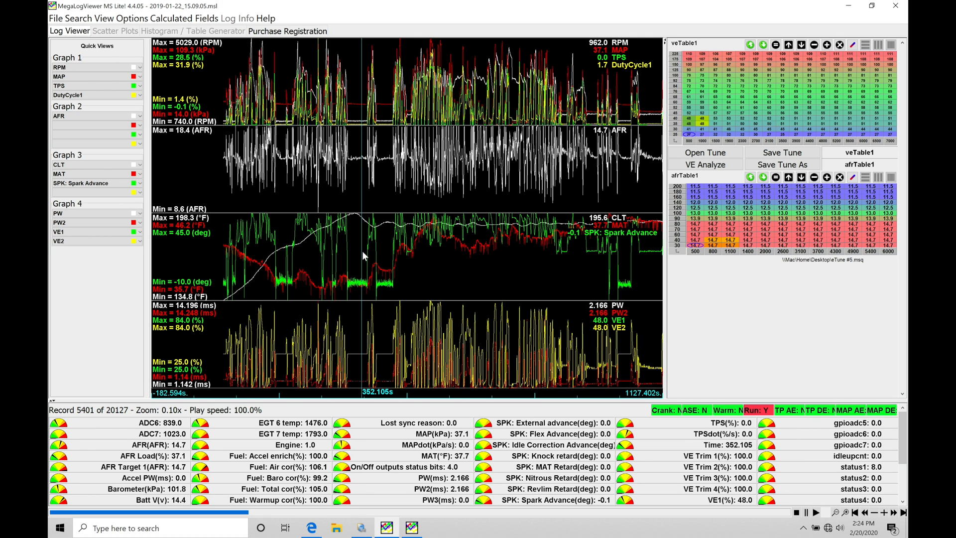
mouse_move(358, 253)
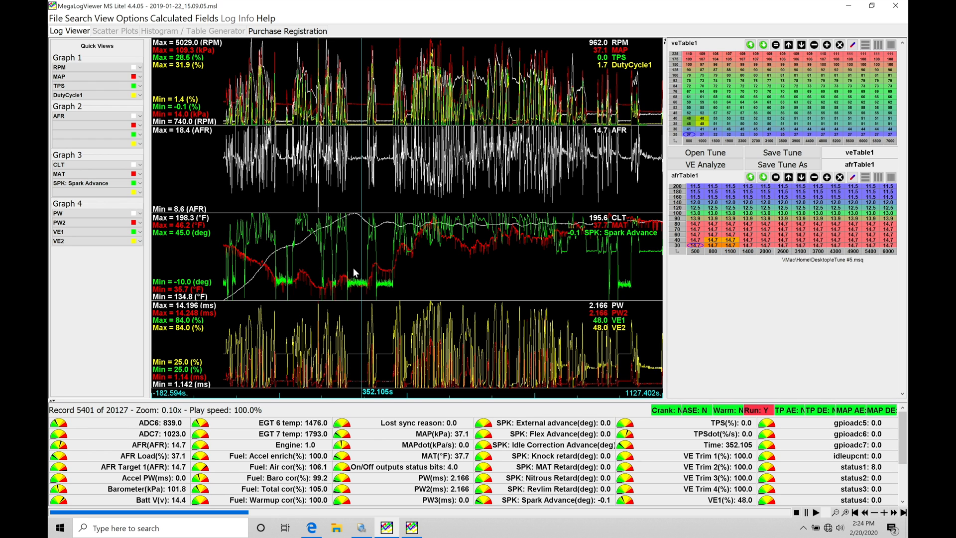
mouse_move(189, 69)
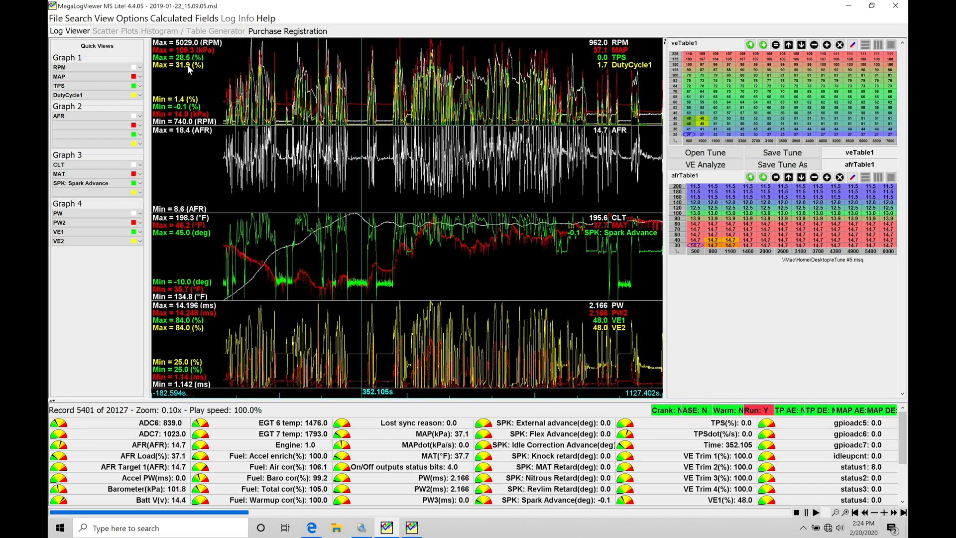
mouse_move(128, 43)
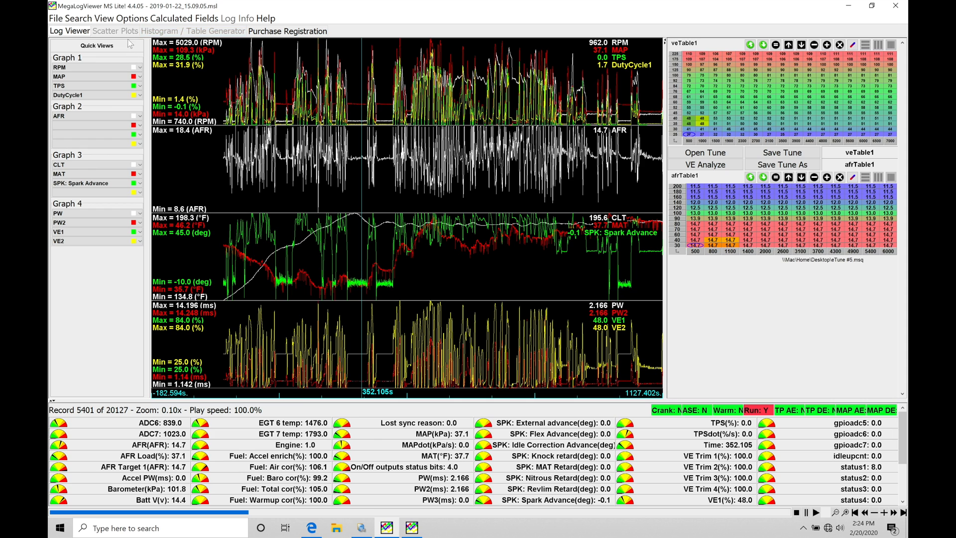
mouse_move(115, 31)
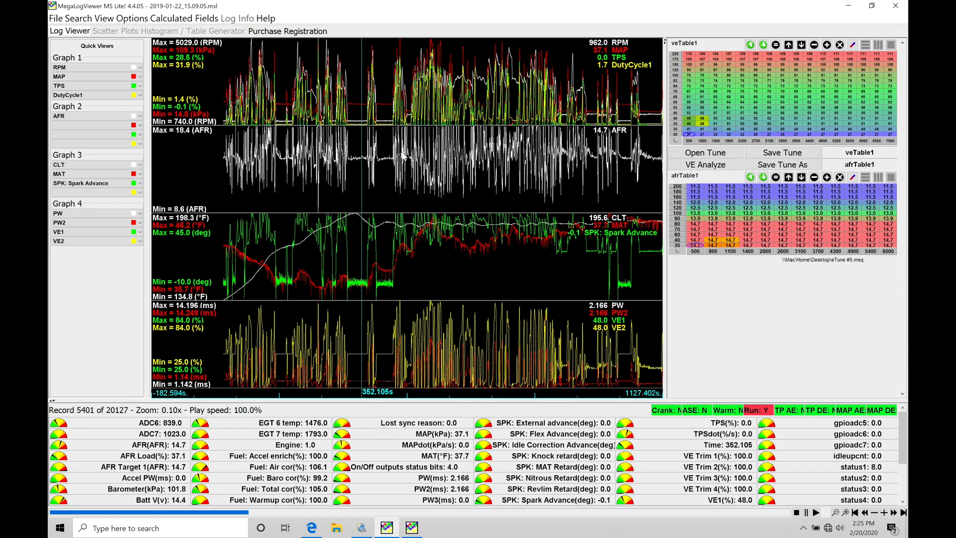
mouse_move(208, 82)
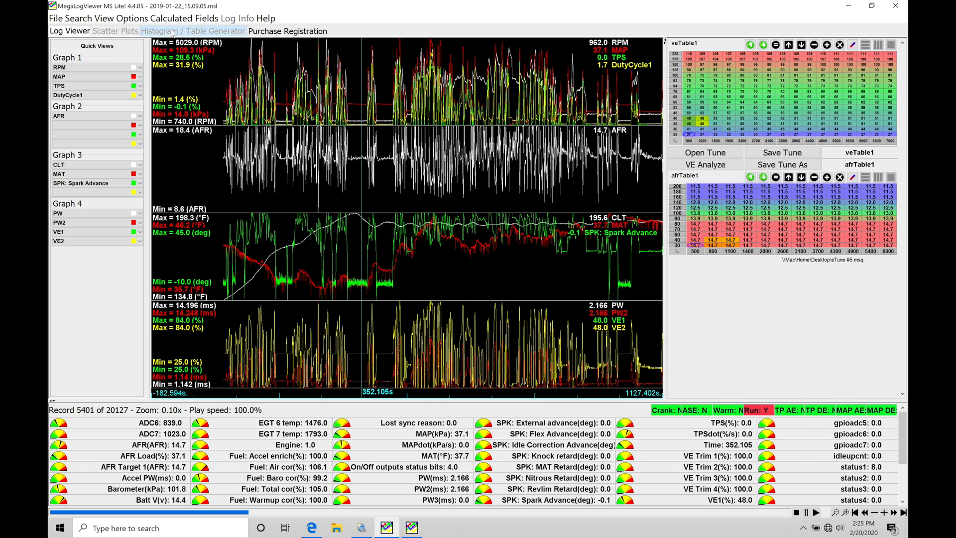
mouse_move(195, 31)
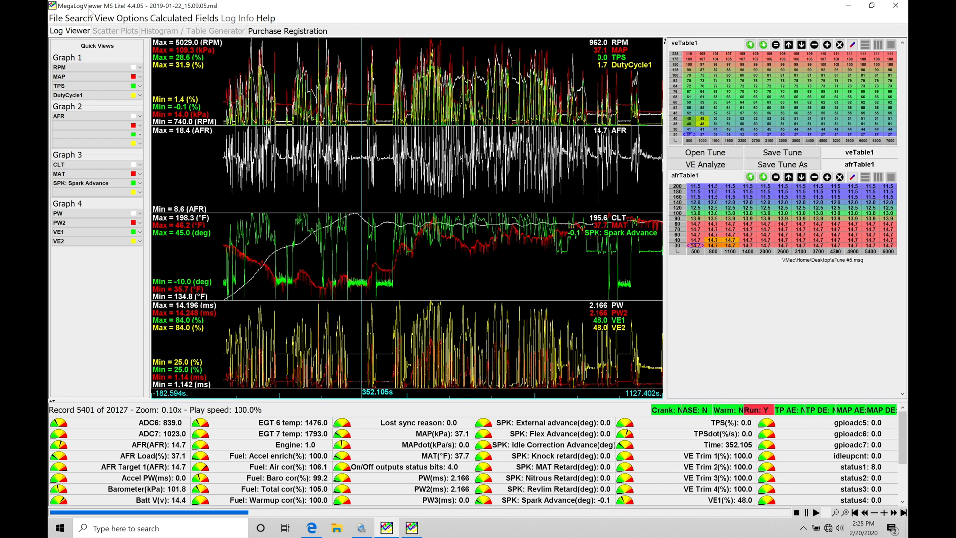
mouse_move(187, 188)
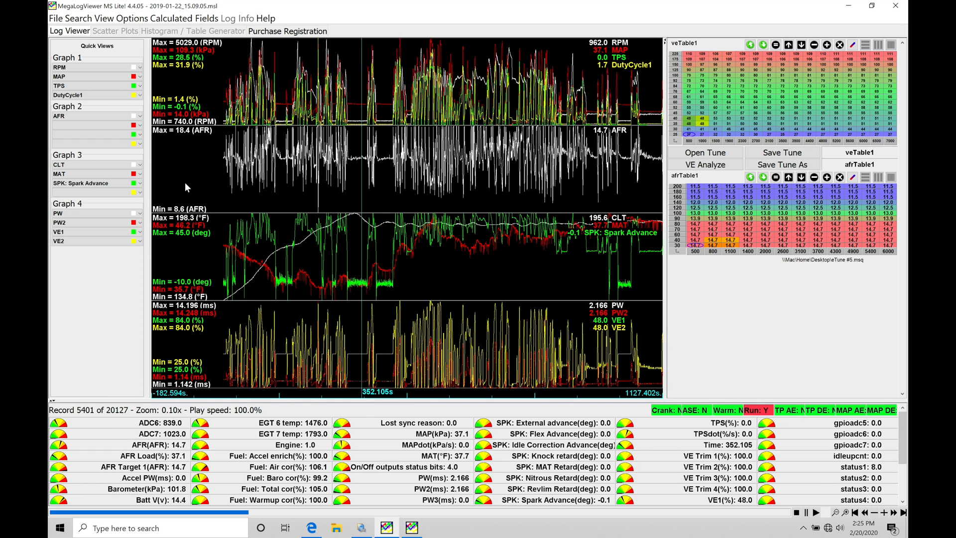
mouse_move(323, 262)
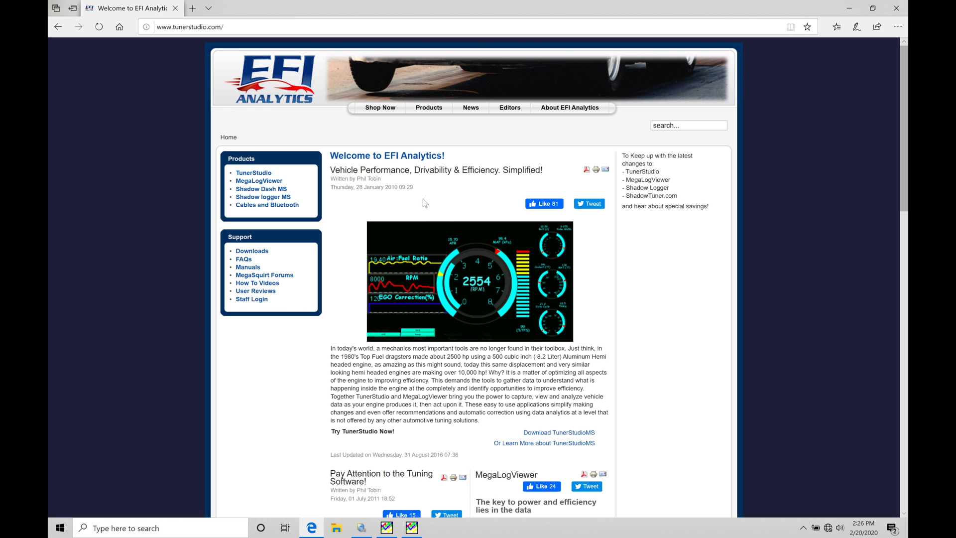
mouse_move(259, 180)
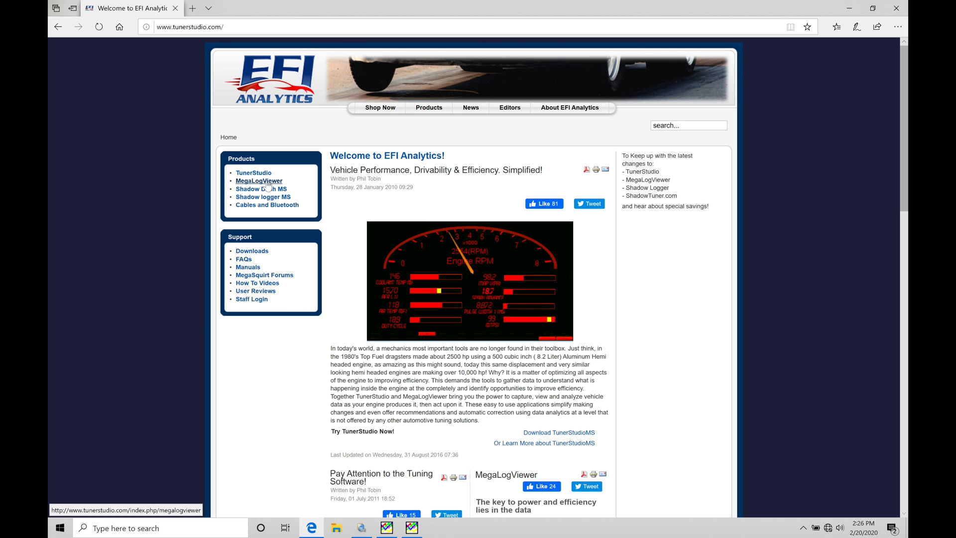
mouse_move(339, 224)
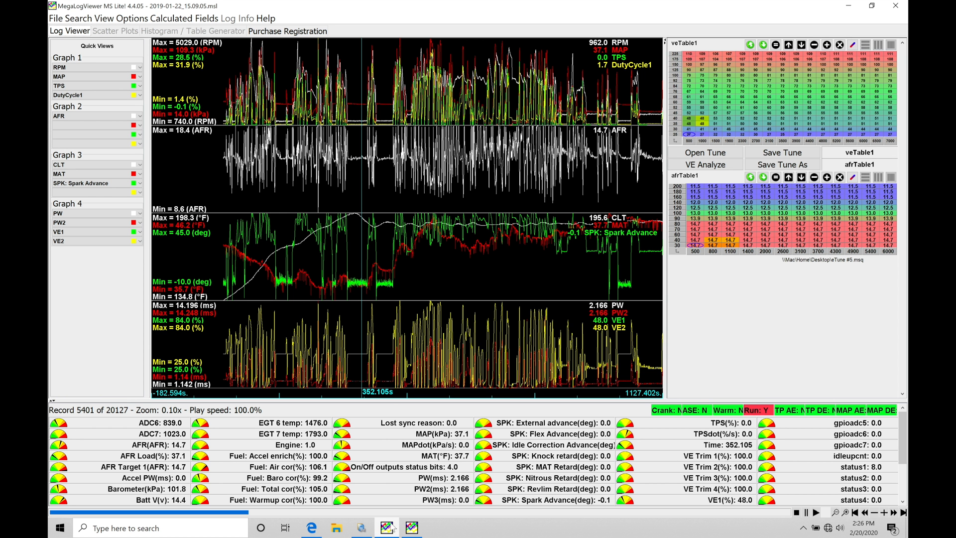
mouse_move(372, 198)
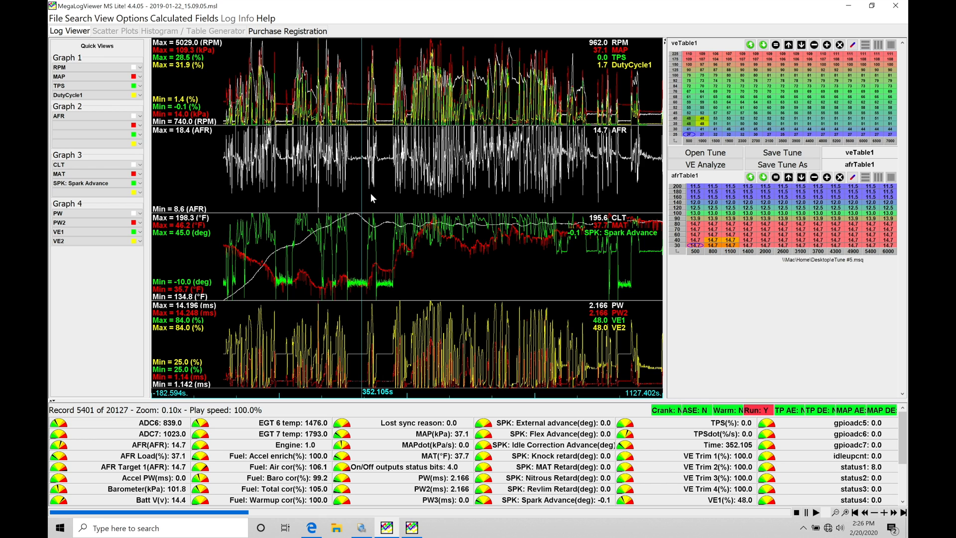
mouse_move(414, 514)
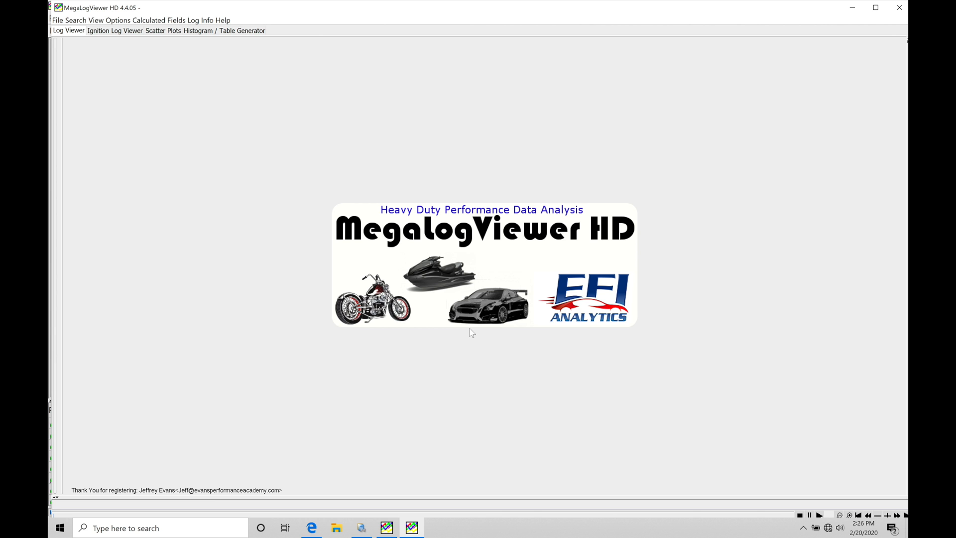
mouse_move(395, 469)
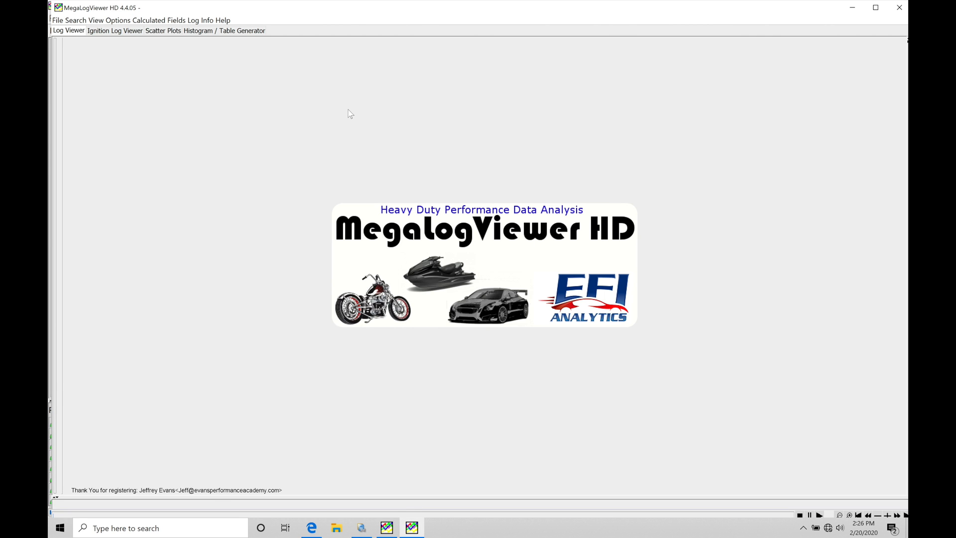
mouse_move(333, 286)
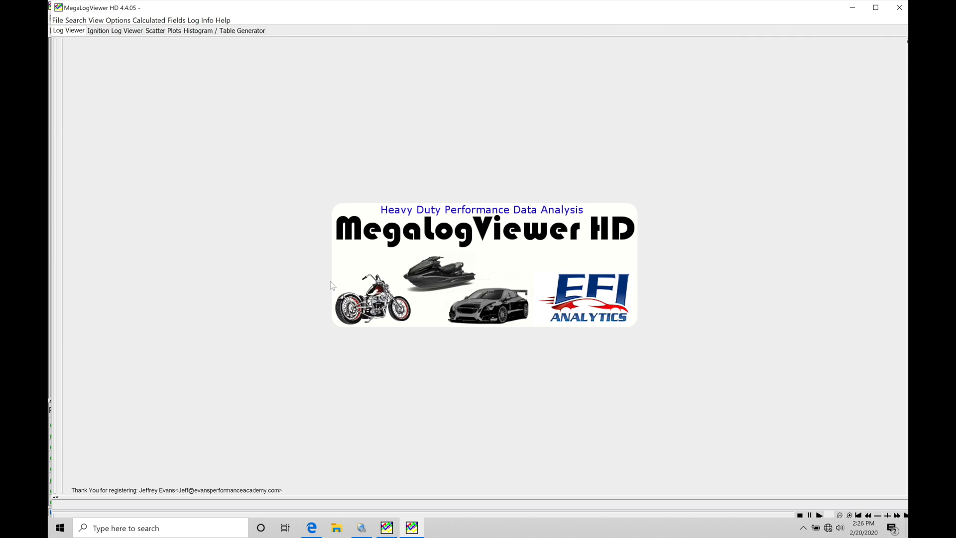
mouse_move(307, 261)
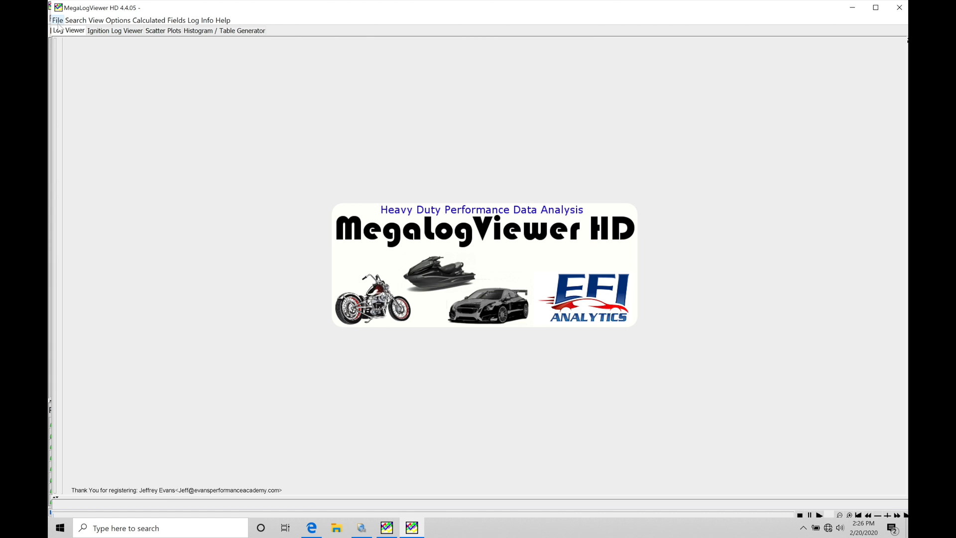
Step: Load the 2019-01-22_15.09.05.msl log from the Desktop via File > Open Log
click(56, 20)
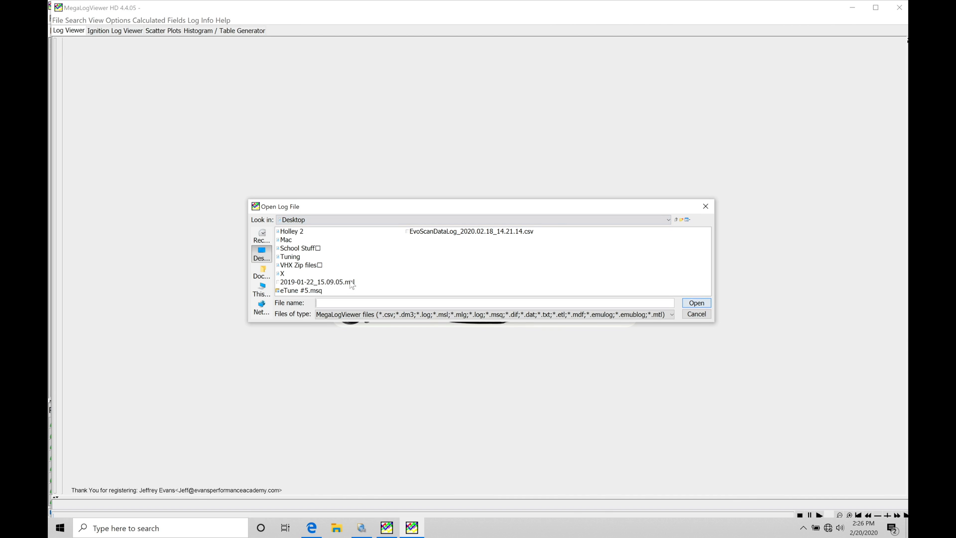
mouse_move(339, 333)
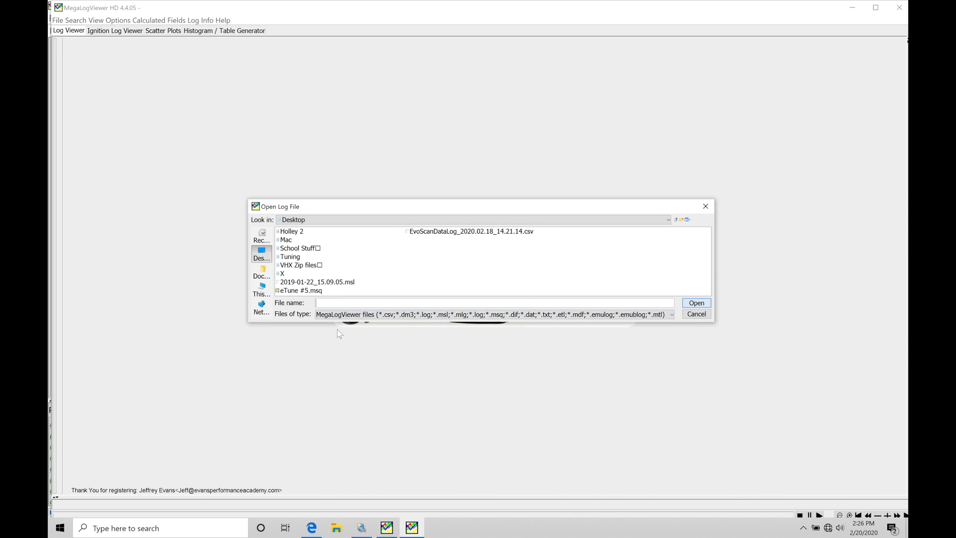
click(316, 282)
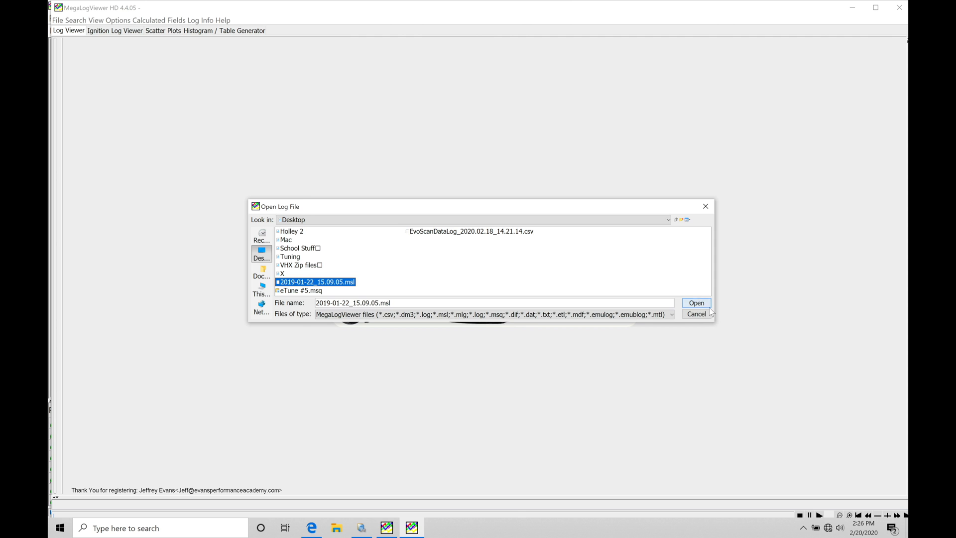
click(696, 303)
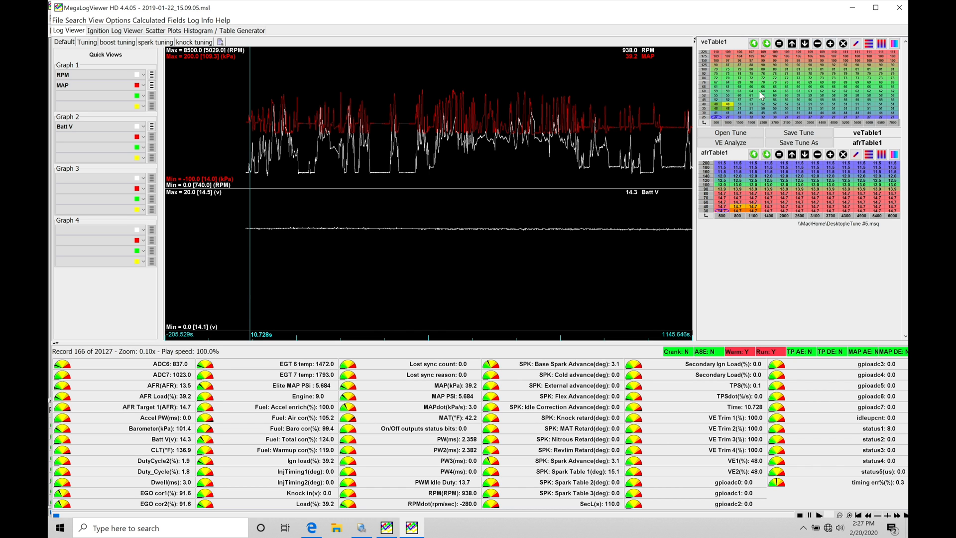
mouse_move(796, 98)
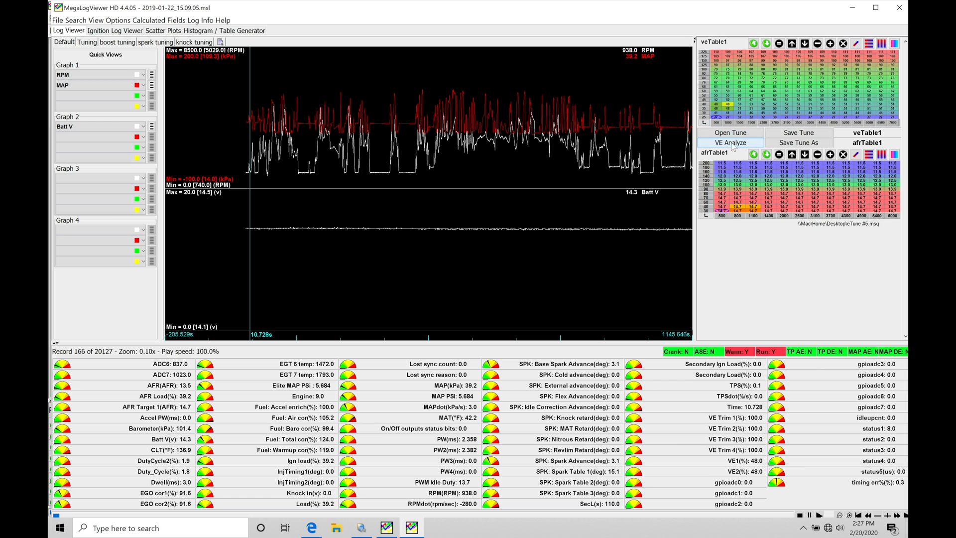
mouse_move(736, 147)
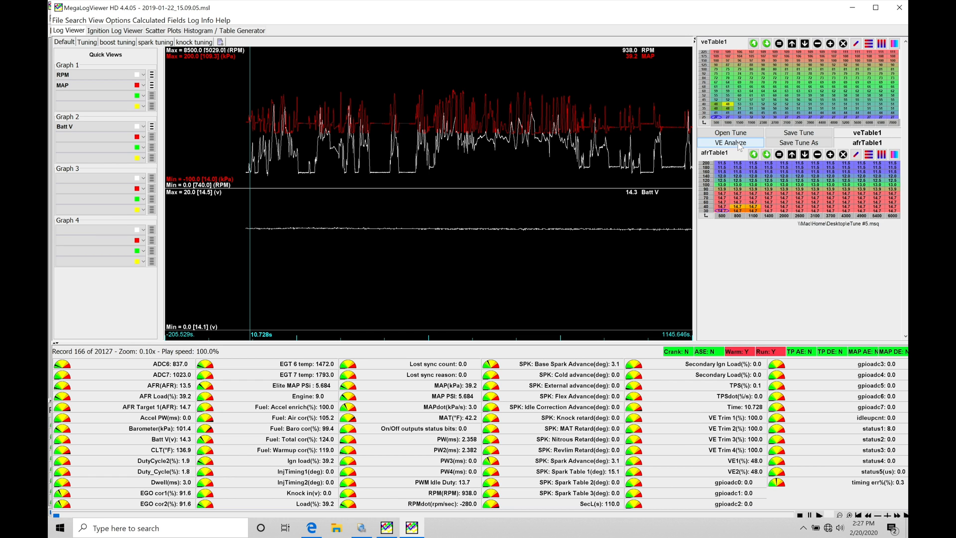
mouse_move(466, 170)
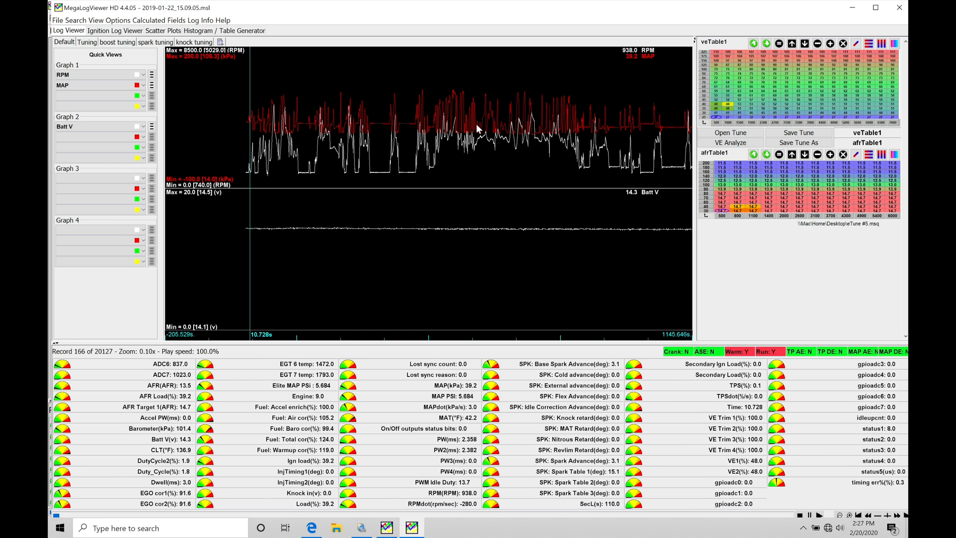
mouse_move(352, 100)
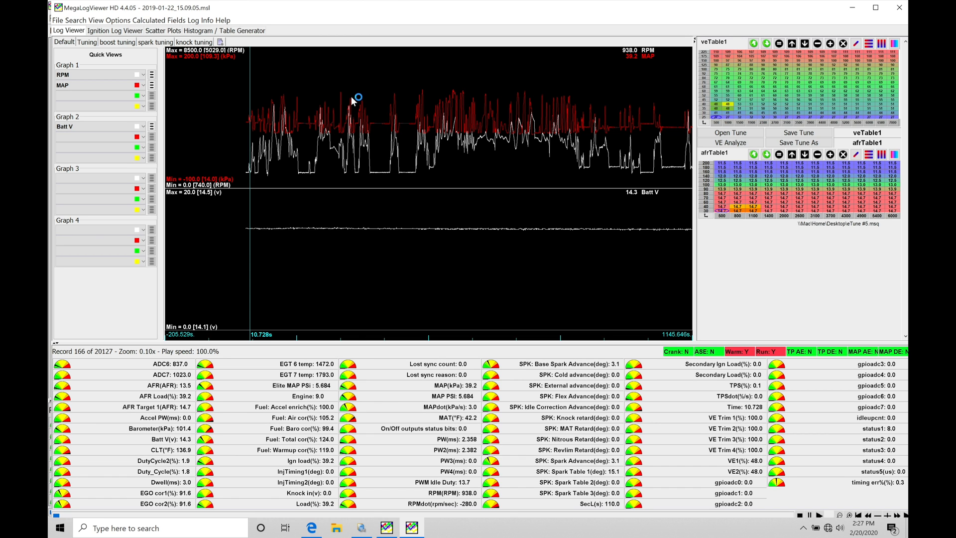
Step: Place the marker in the RPM/MAP graph at record 5151, about 335.8 s
click(379, 183)
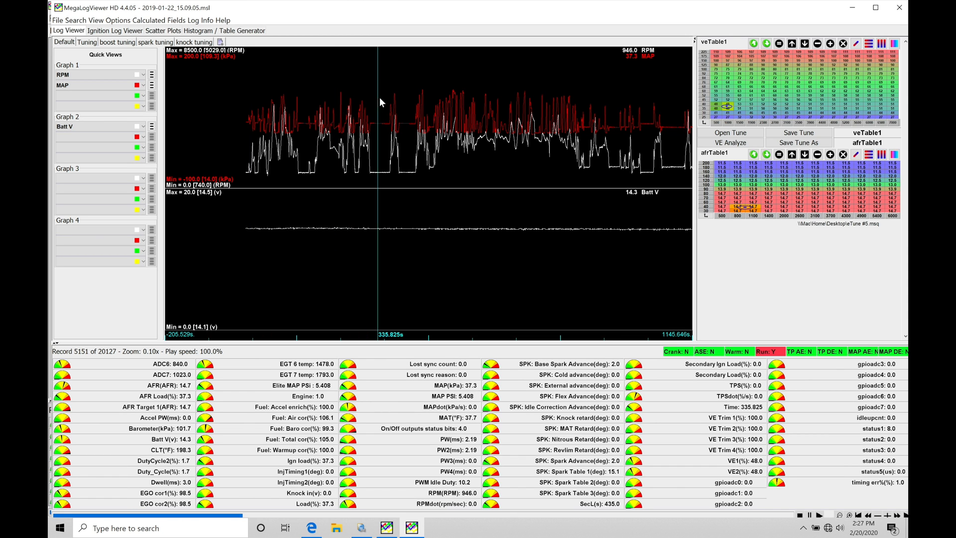